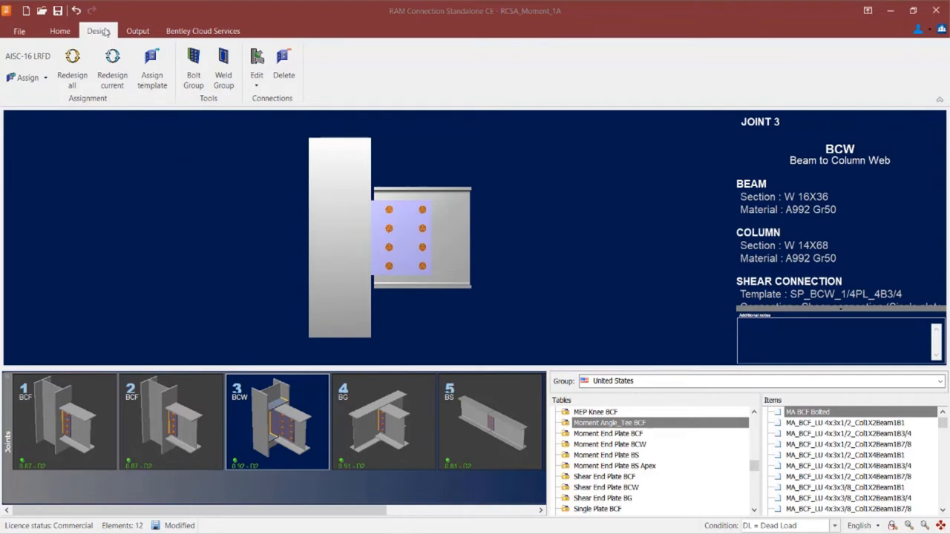
mouse_move(26, 92)
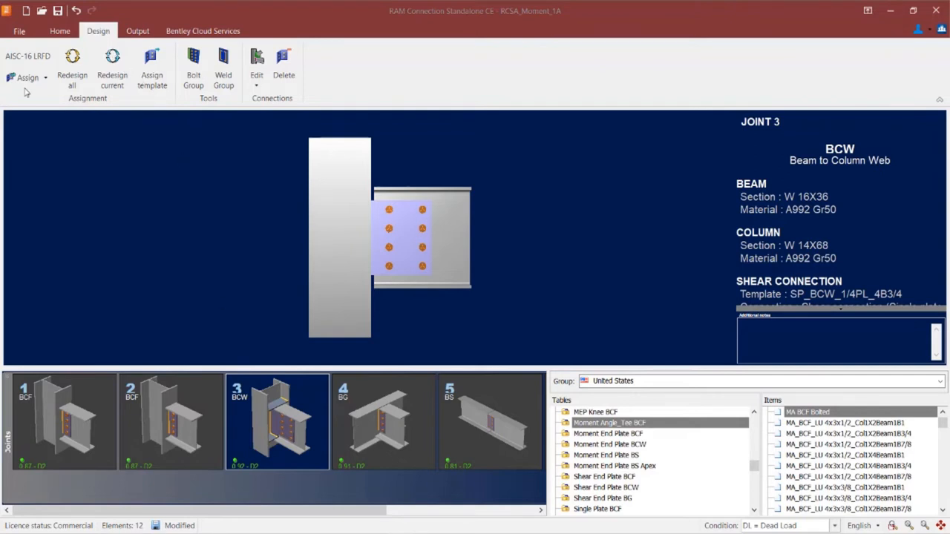
Step: Assign the Basic FP Bolted connection FP_BCW_1PL_5B3/4 to joint 3 from the Assign list
left_click(27, 77)
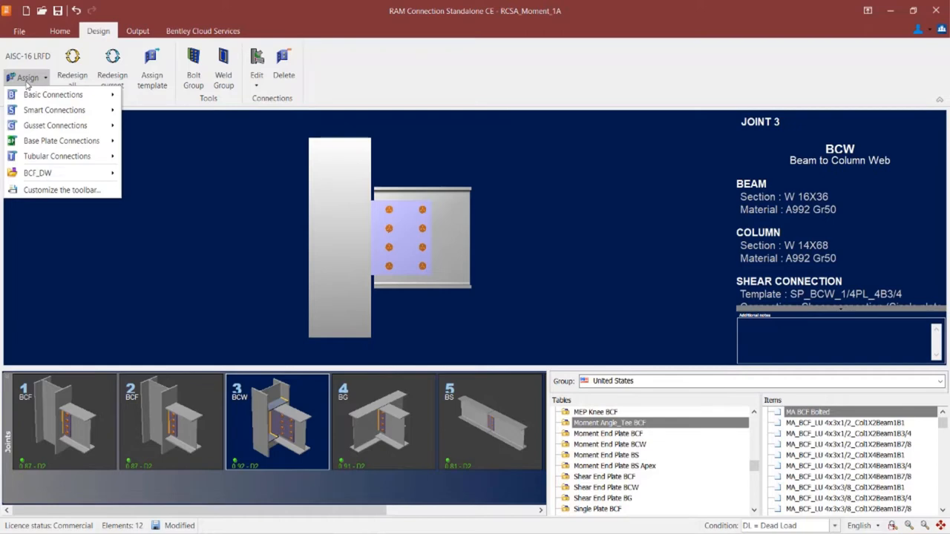
mouse_move(52, 94)
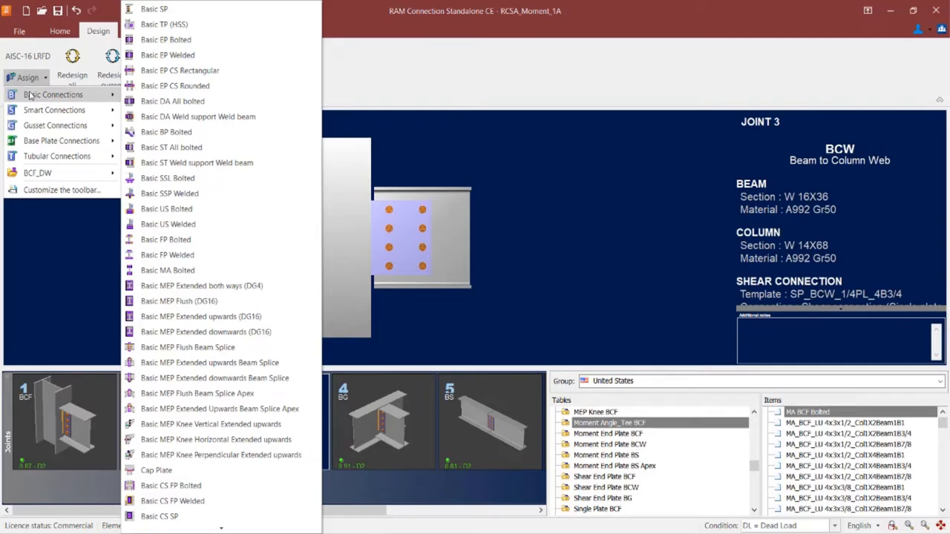
mouse_move(67, 93)
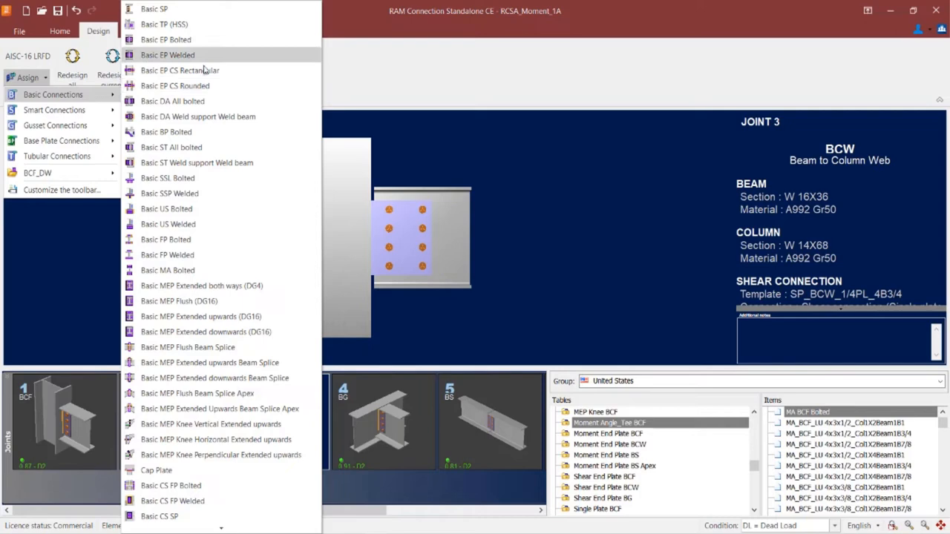
mouse_move(197, 254)
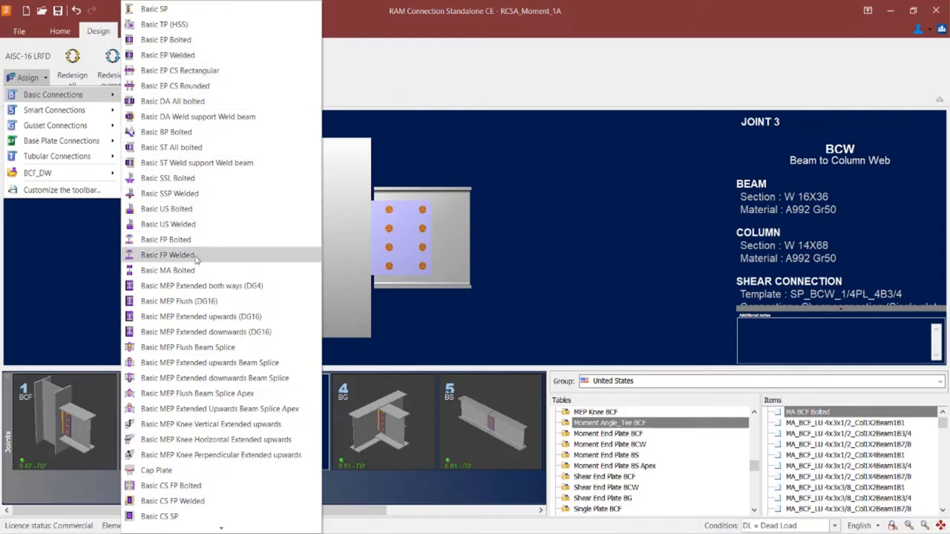
mouse_move(166, 239)
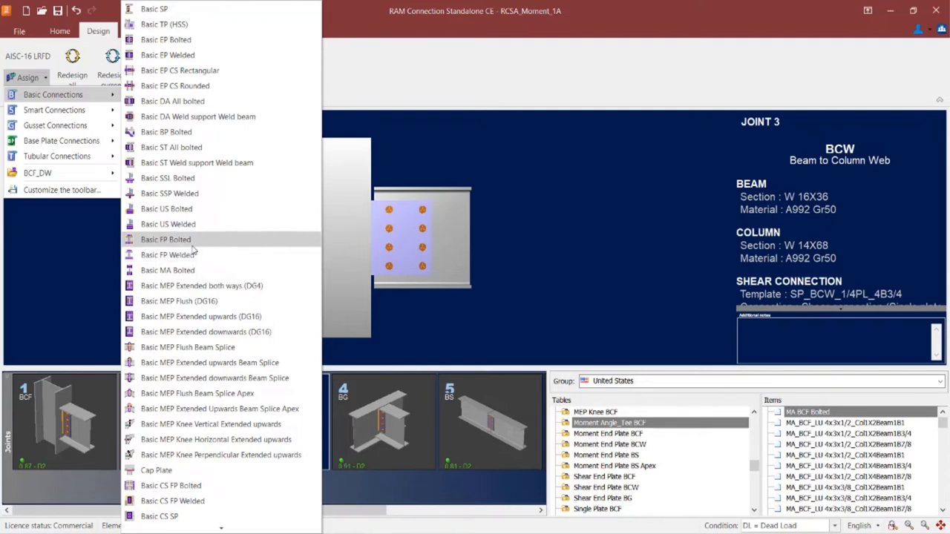
left_click(165, 238)
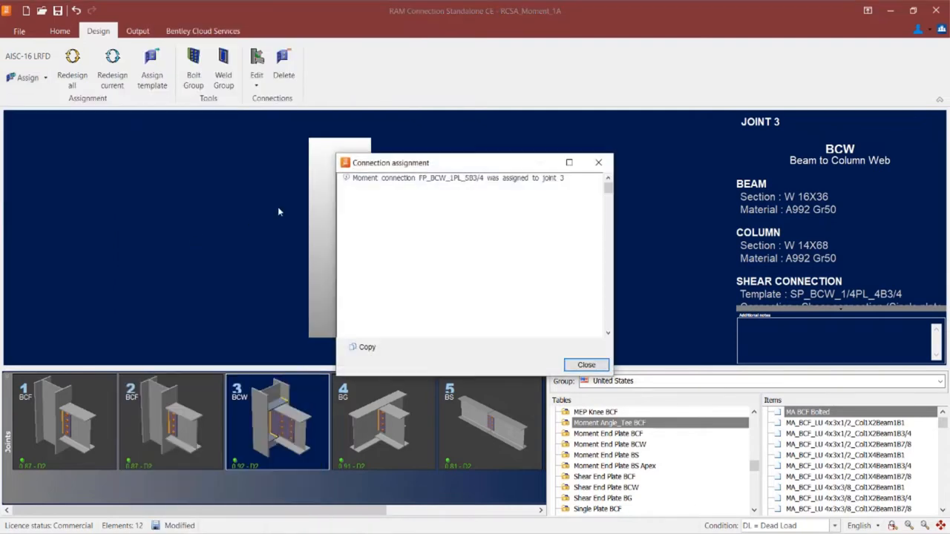
mouse_move(372, 175)
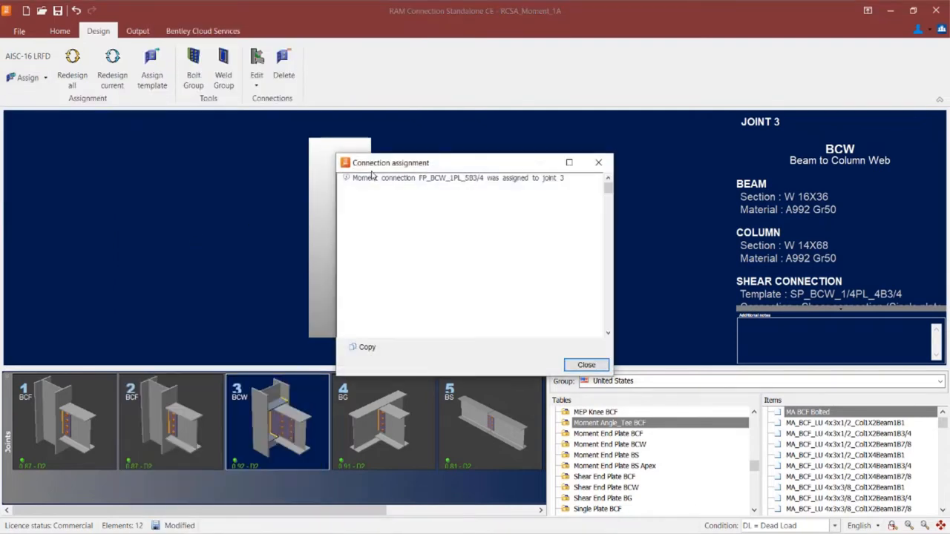
Step: Close the assignment confirmation, glance at the Home tools, and return to Design
left_click(585, 364)
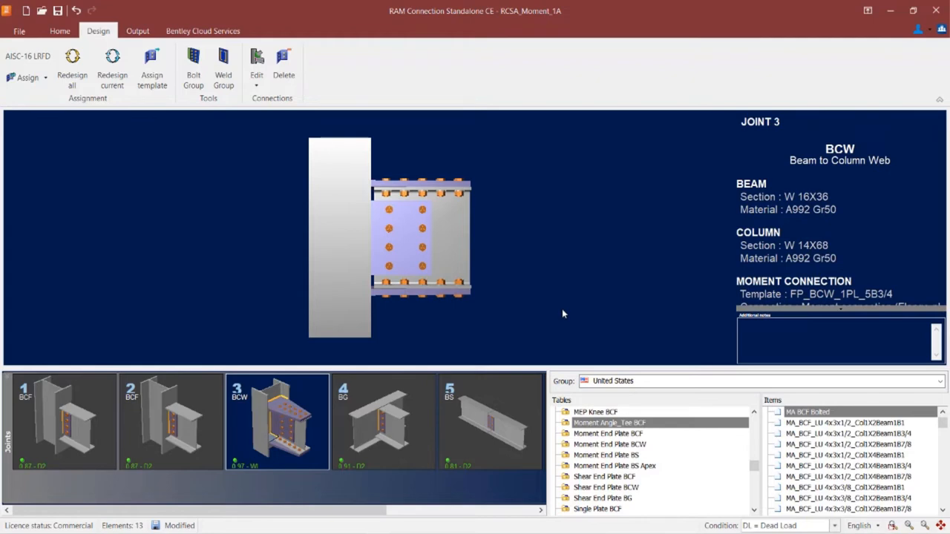
left_click(59, 30)
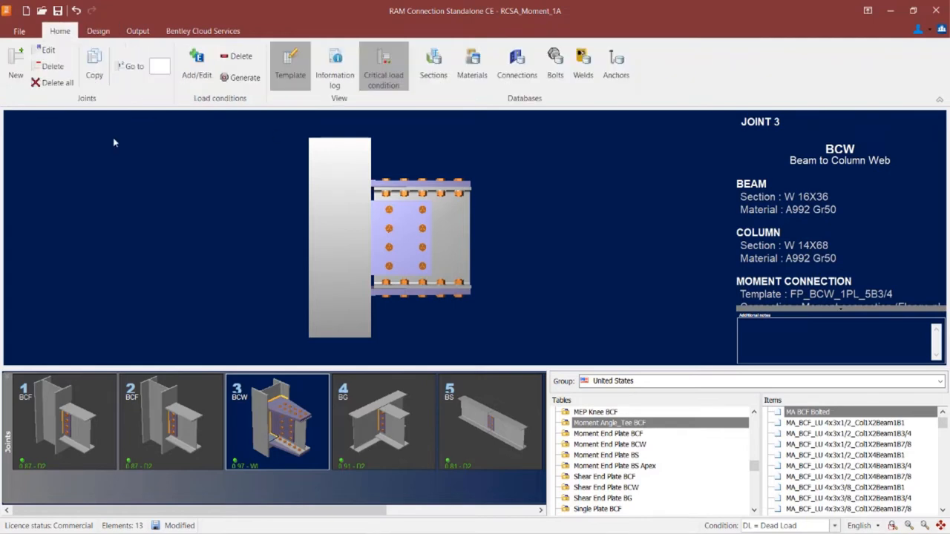
mouse_move(398, 121)
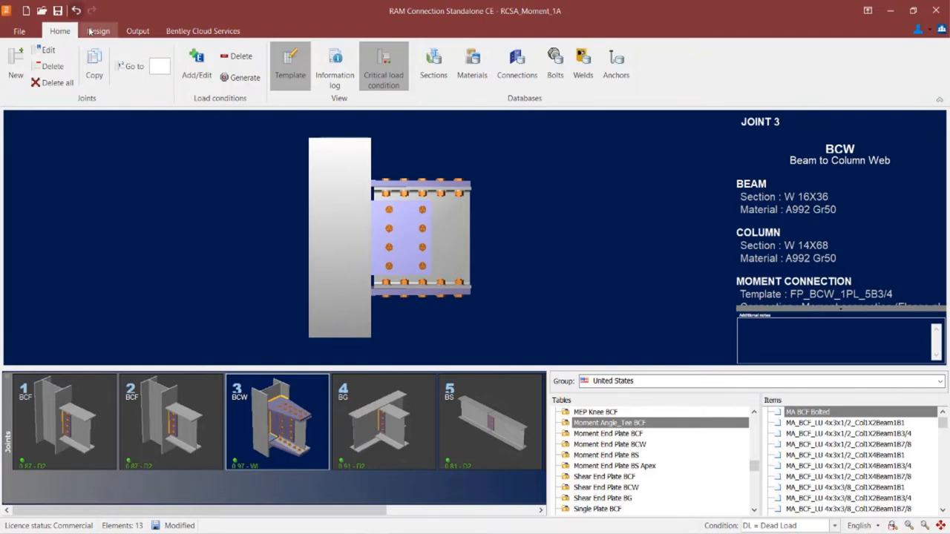
left_click(97, 30)
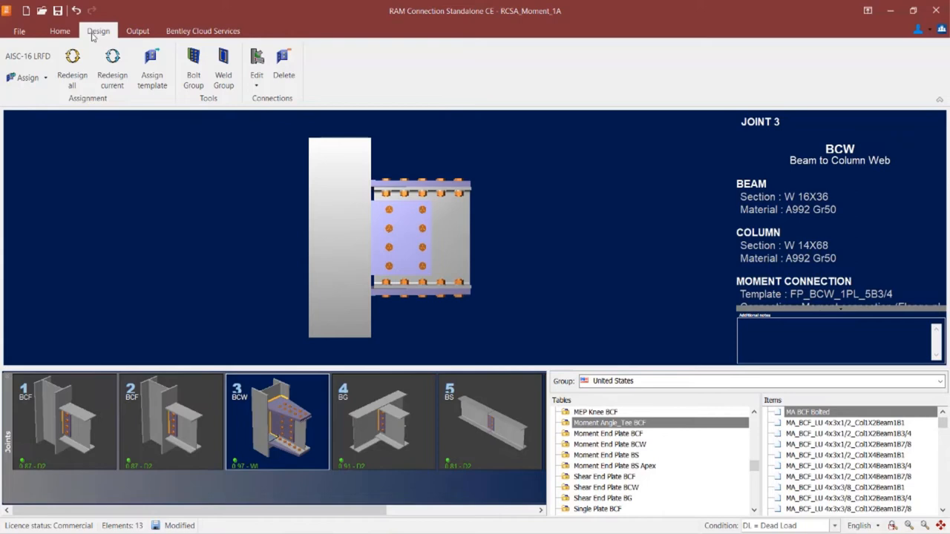
Step: Edit joint 3's moment connection in Connection Pad and review the flange plate properties
left_click(256, 75)
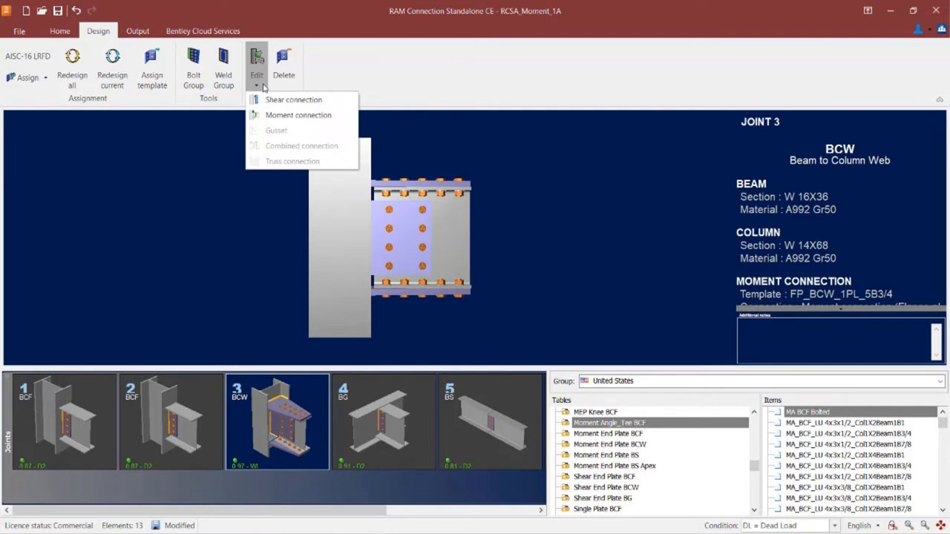
mouse_move(299, 115)
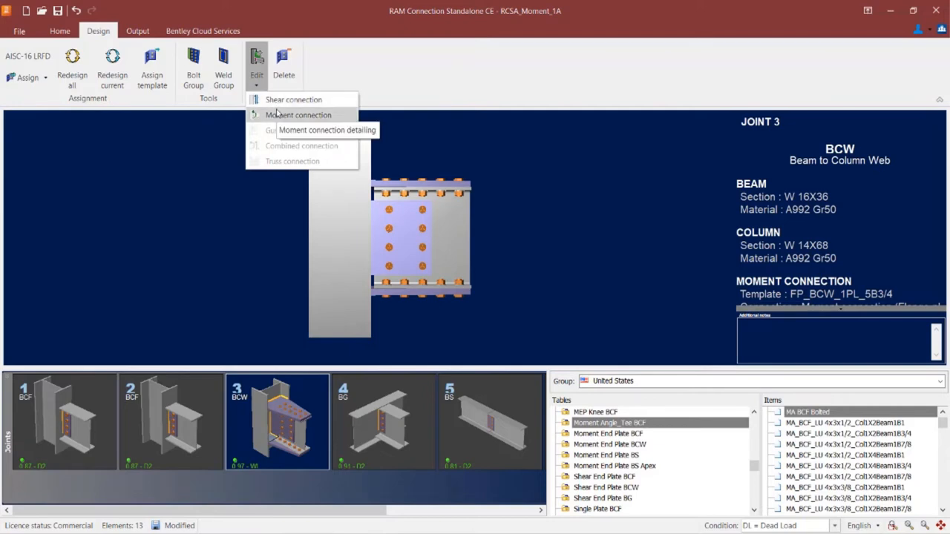
mouse_move(282, 123)
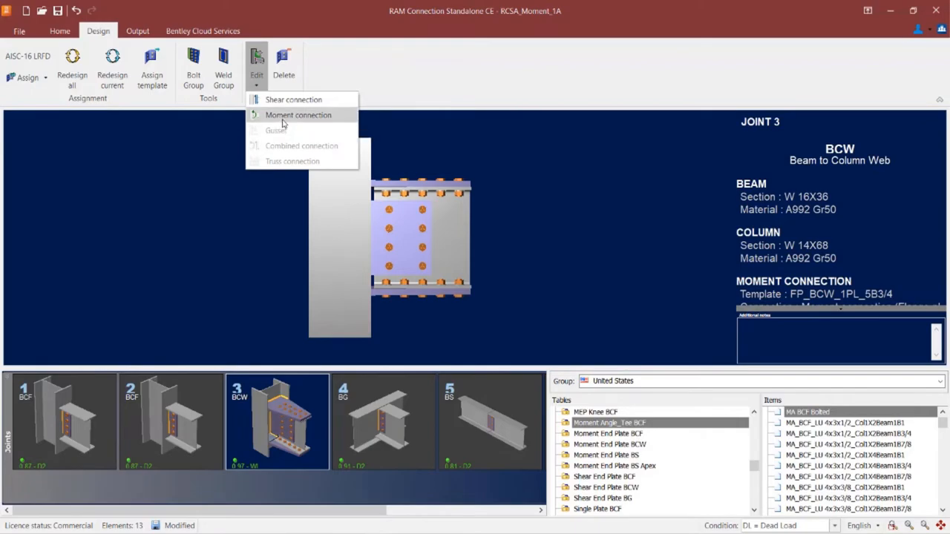
left_click(297, 115)
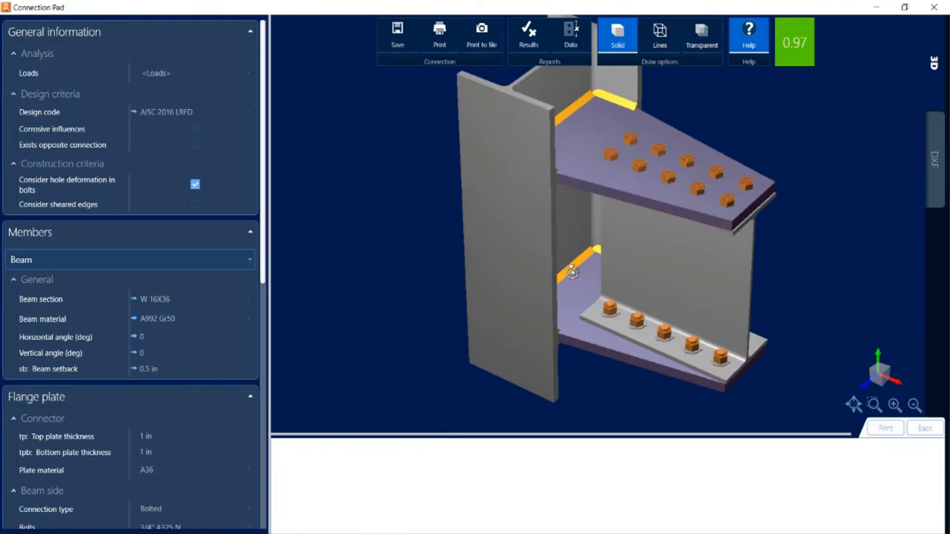
mouse_move(267, 265)
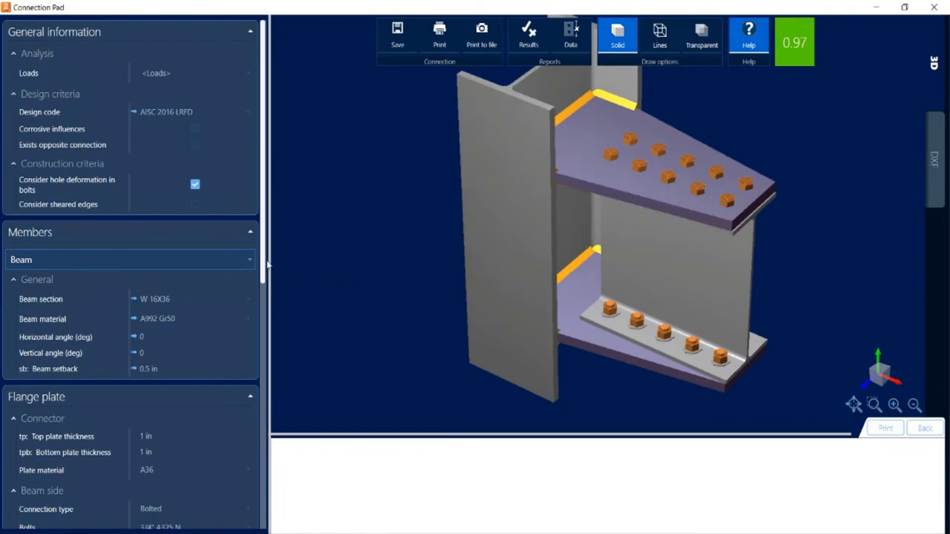
scroll("down", 3)
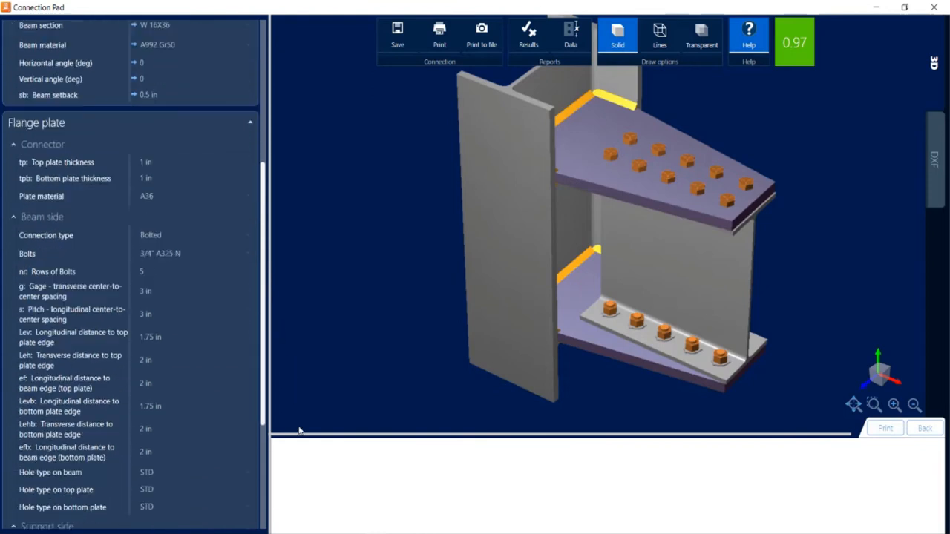
scroll("down", 3)
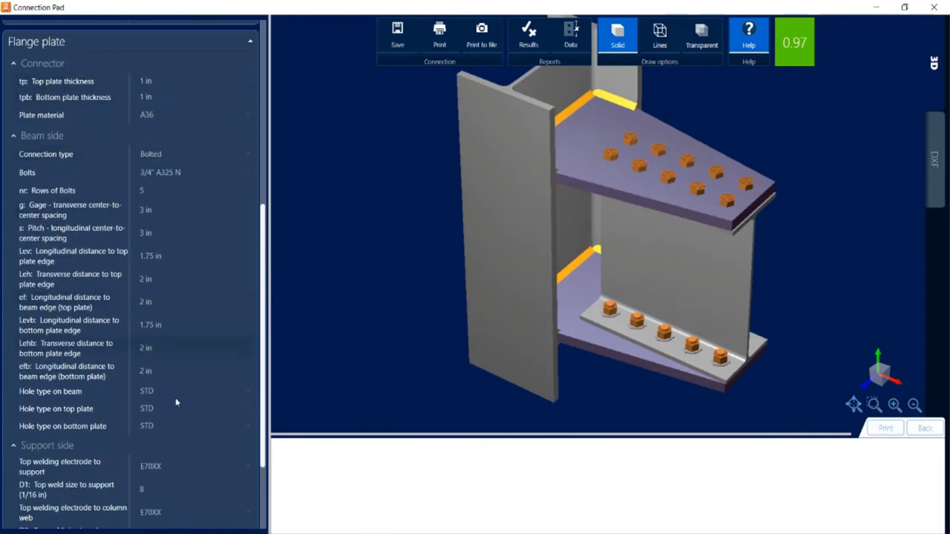
left_click(196, 425)
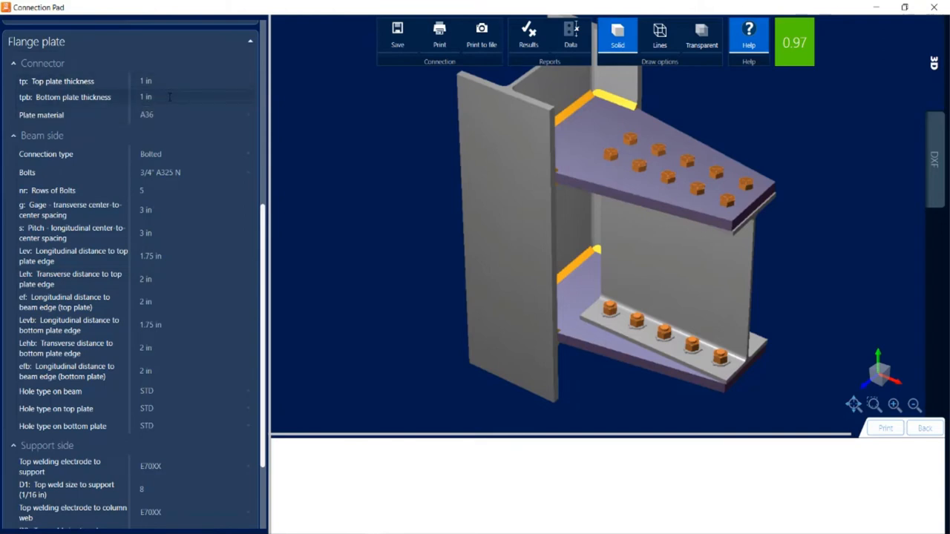
Step: Keep the beam-side connection type as Bolted and continue down the settings
left_click(195, 115)
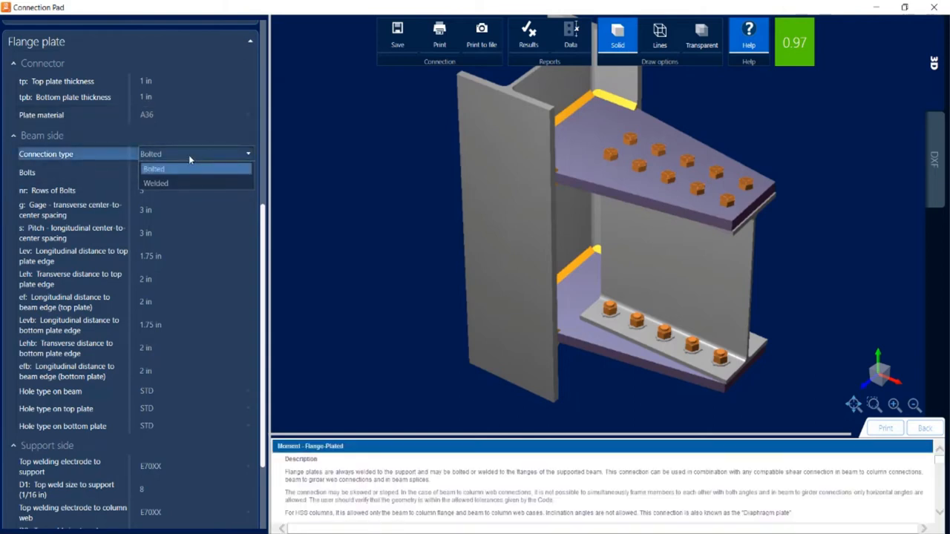
left_click(153, 168)
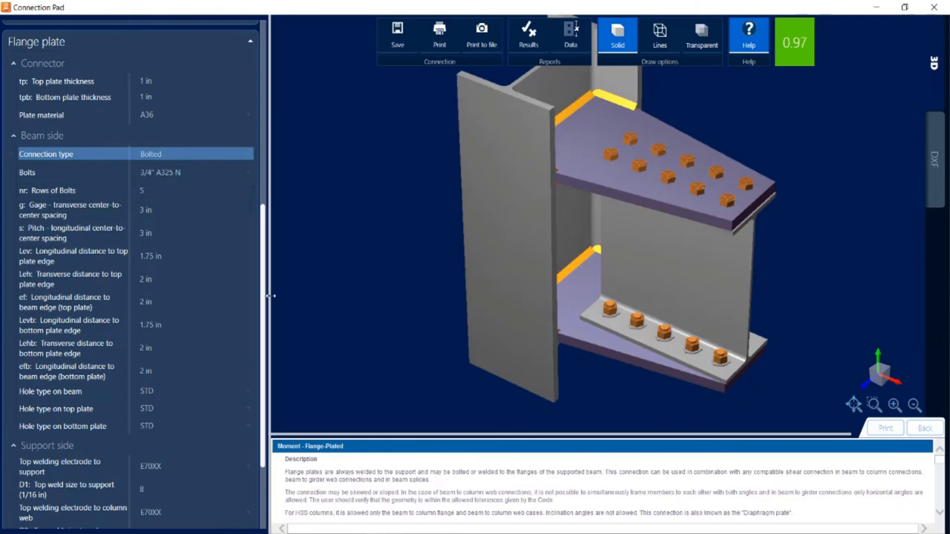
scroll("down", 3)
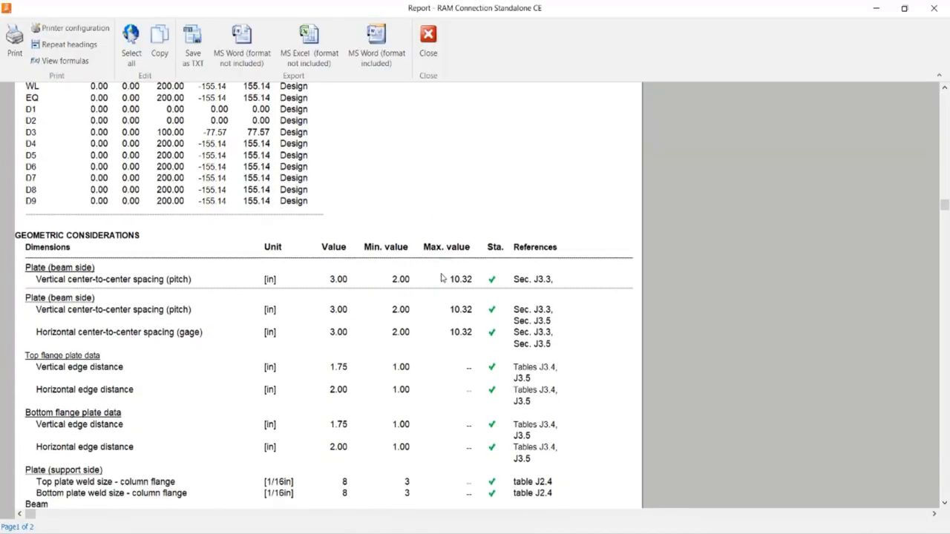
Step: Scroll through the column-web report and show the formulas behind each geometric check
scroll("down", 3)
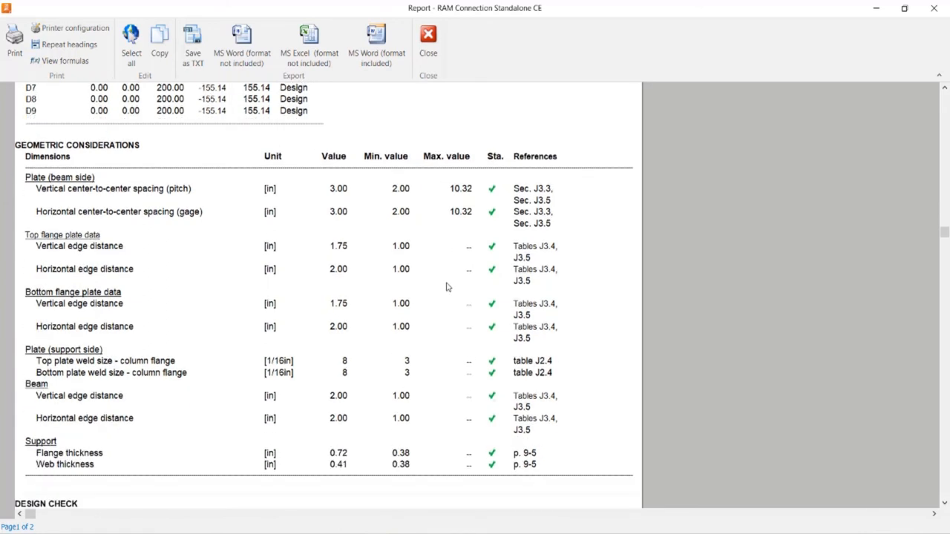
scroll("down", 3)
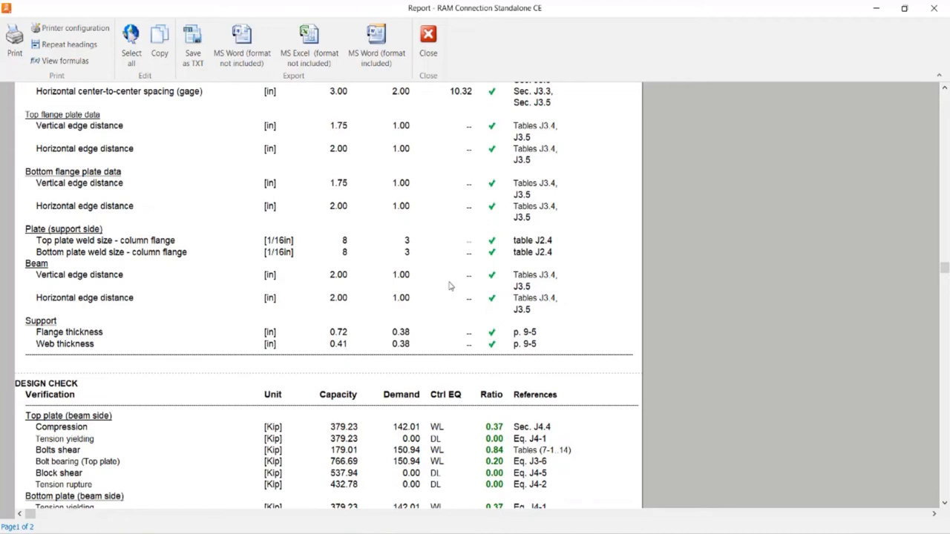
mouse_move(229, 167)
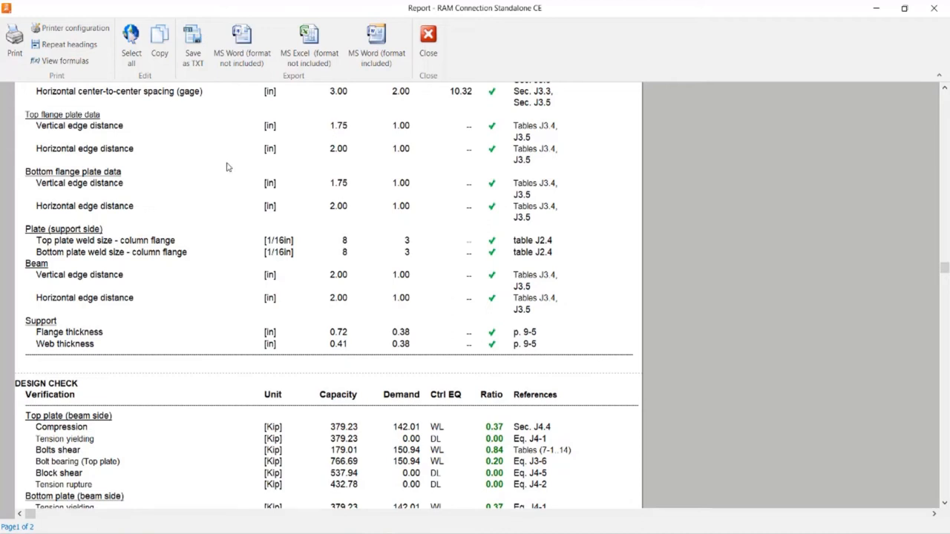
left_click(70, 60)
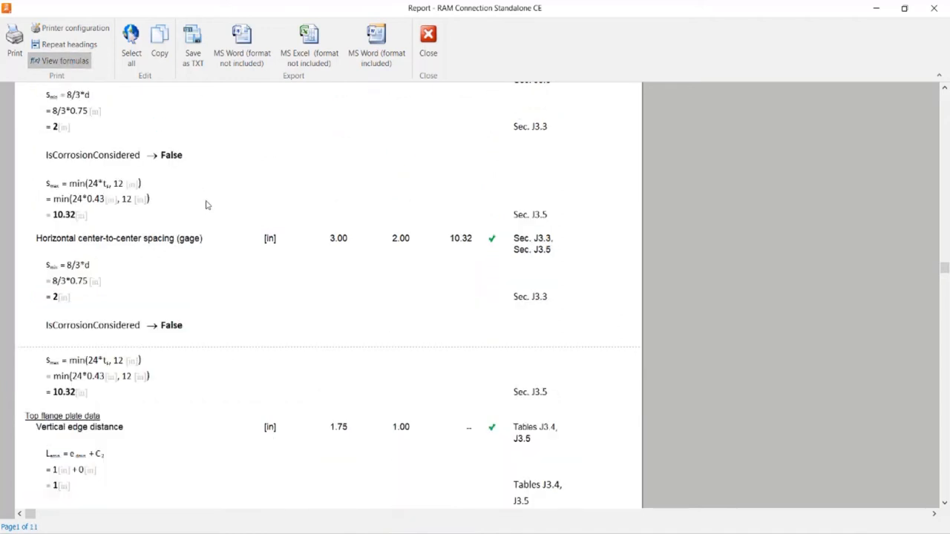
mouse_move(204, 207)
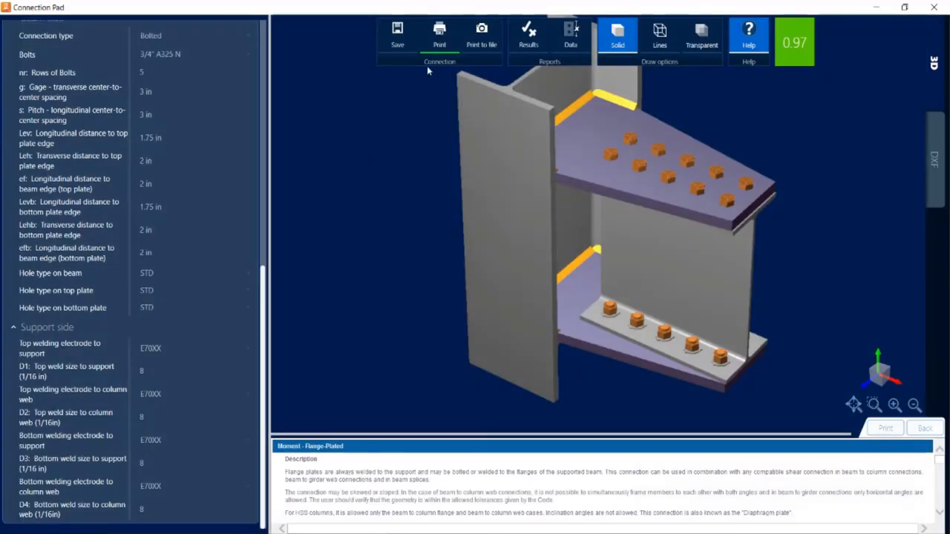
mouse_move(403, 118)
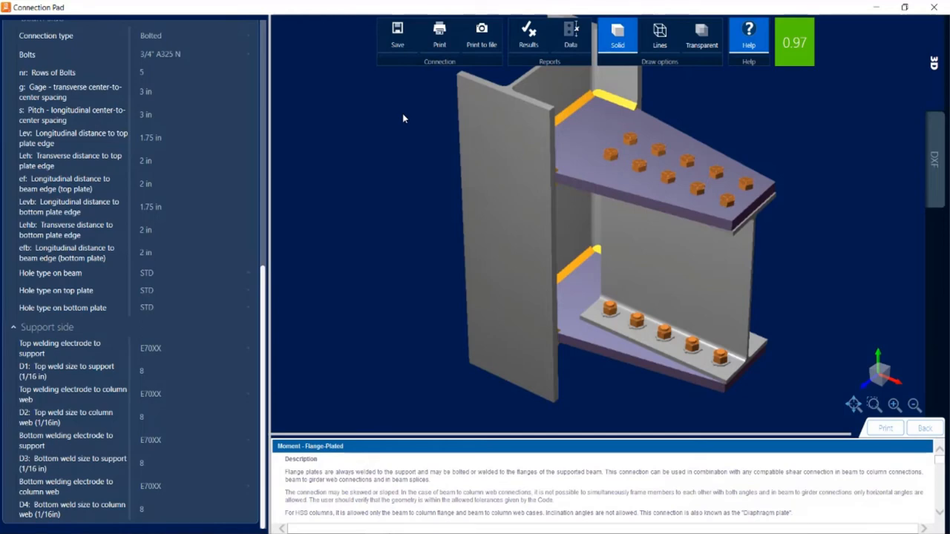
mouse_move(408, 118)
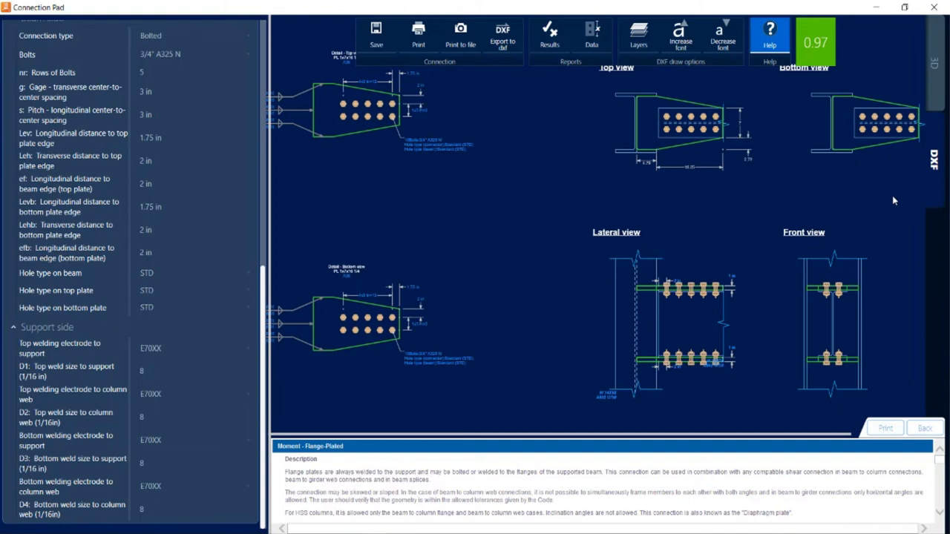
mouse_move(860, 71)
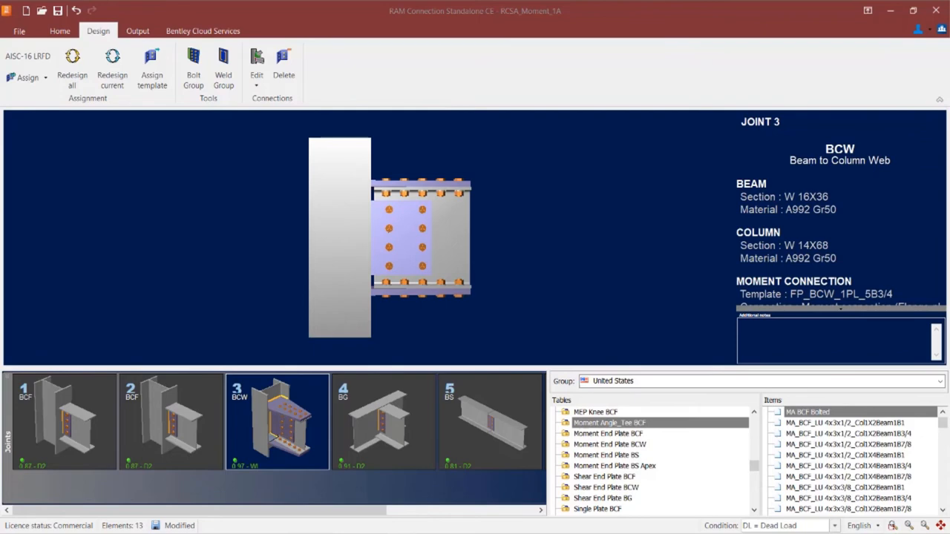
Step: Make joint 4 (beam-to-girder) active and list the connection categories to assign
left_click(383, 420)
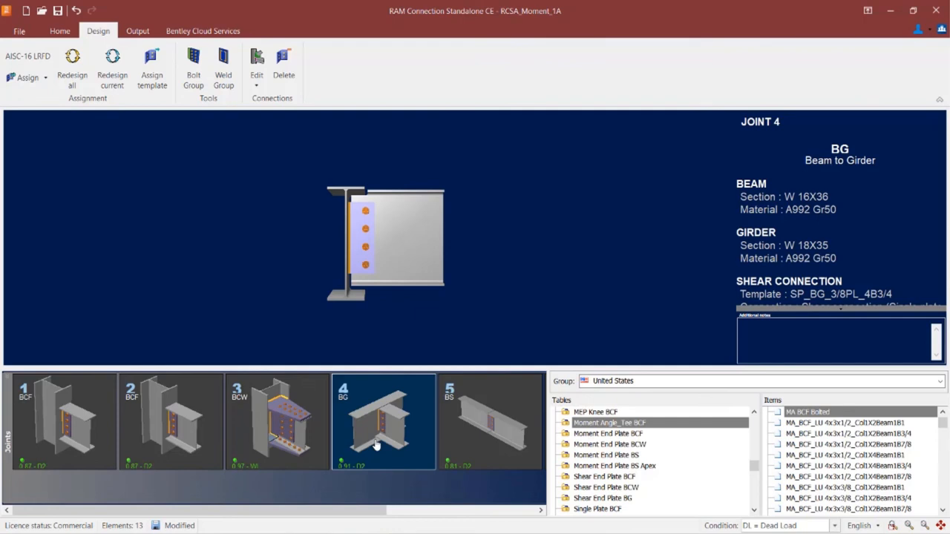
left_click(27, 77)
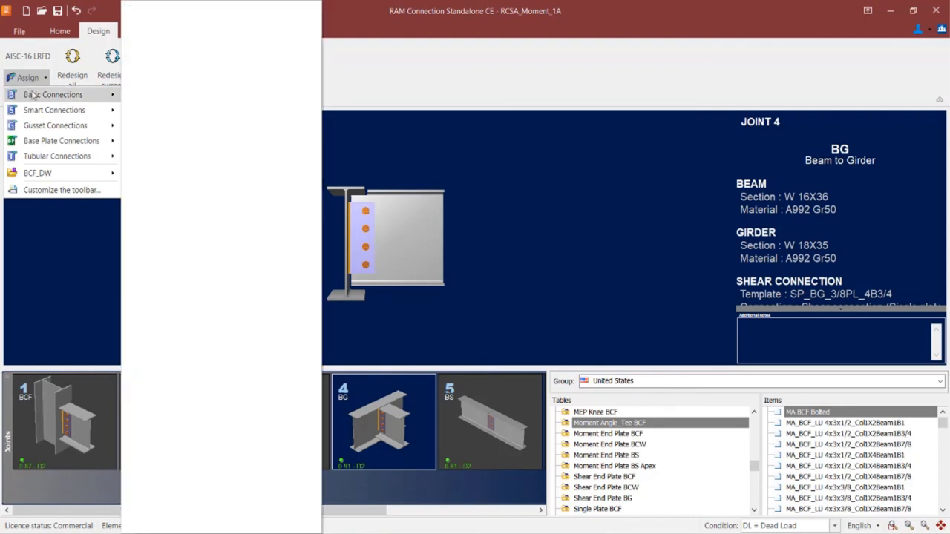
Step: Assign Basic FP Welded FP_BG_1/2PL_6 in_E70XX to joint 4 and close the confirmation
left_click(53, 95)
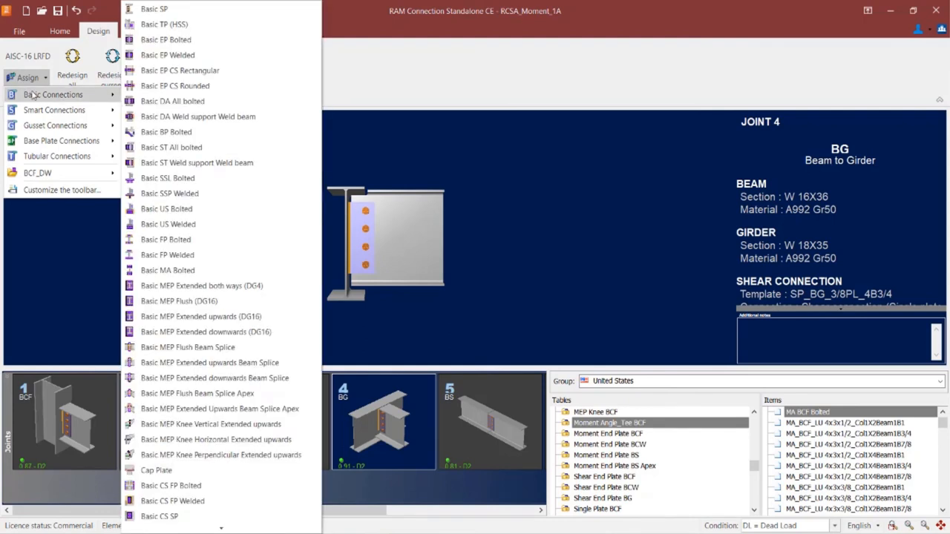
mouse_move(165, 239)
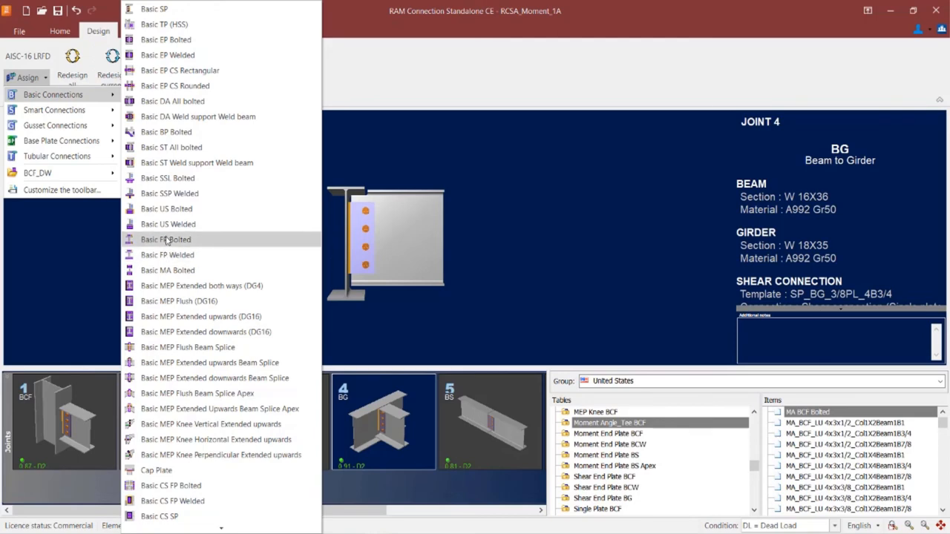
mouse_move(166, 254)
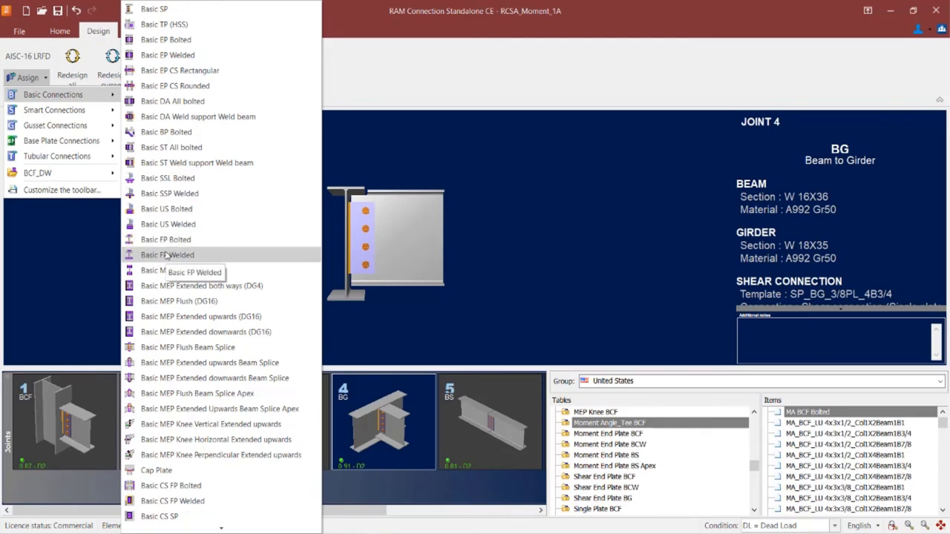
left_click(167, 254)
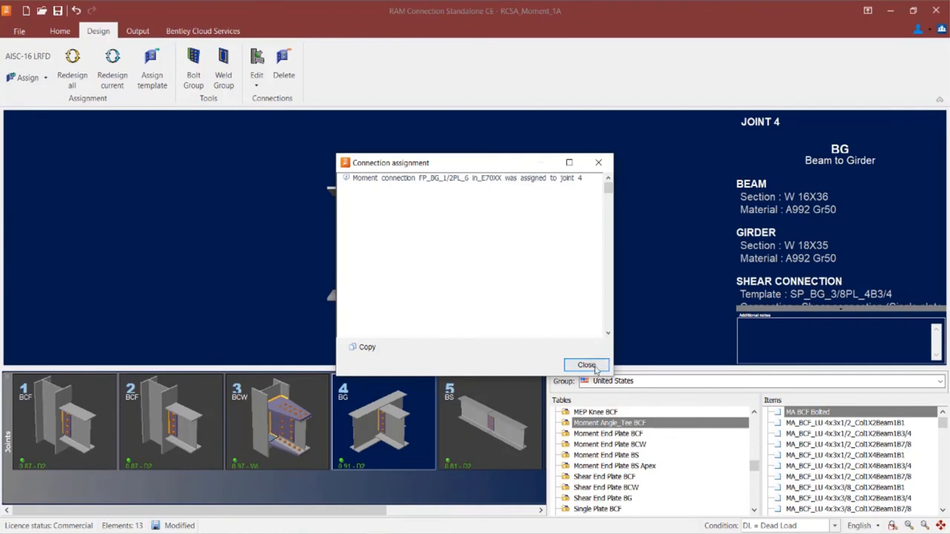
left_click(585, 365)
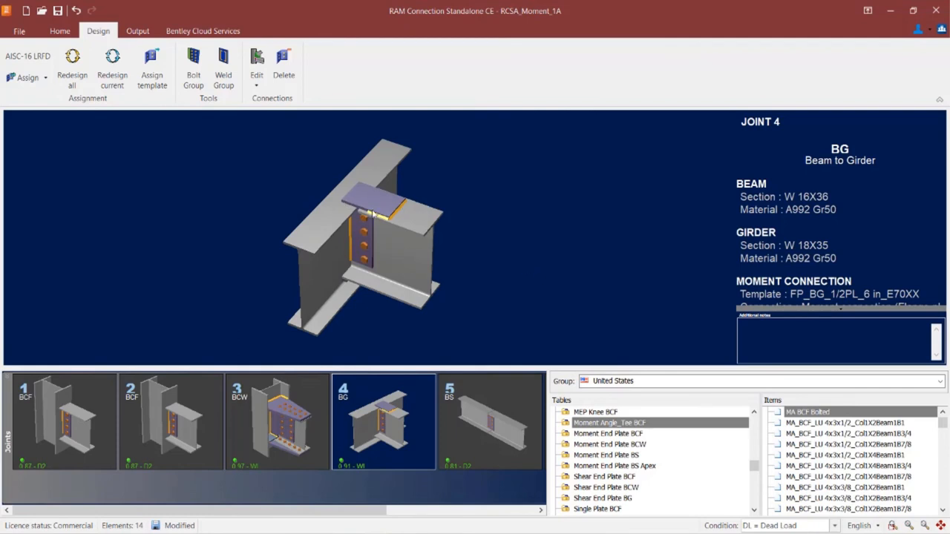
Step: Orbit the joint 4 model and list the connection kinds available to edit
left_click_drag(371, 215, 352, 205)
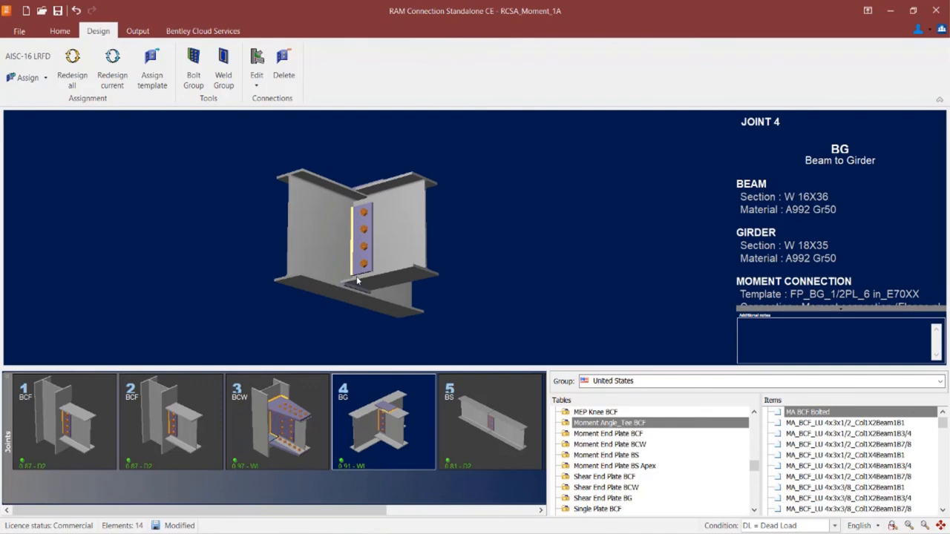
mouse_move(345, 486)
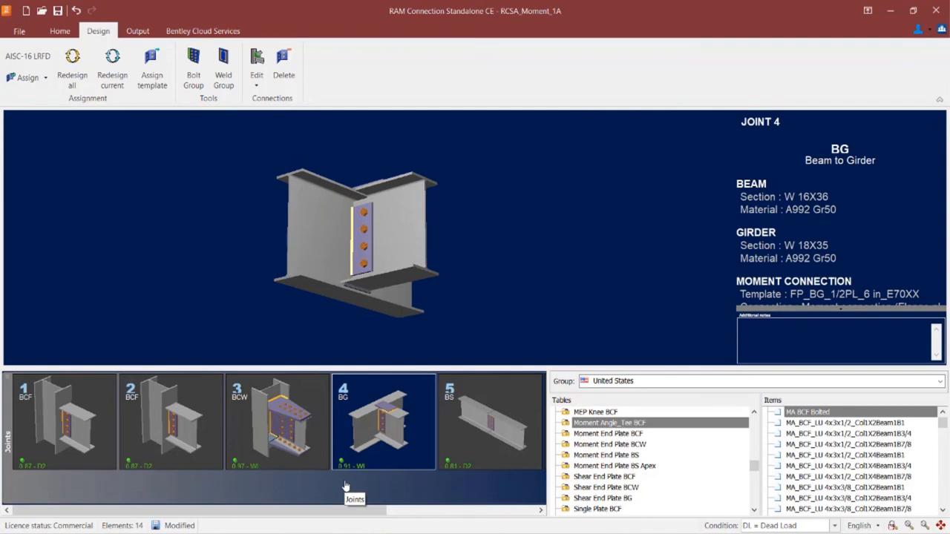
mouse_move(341, 479)
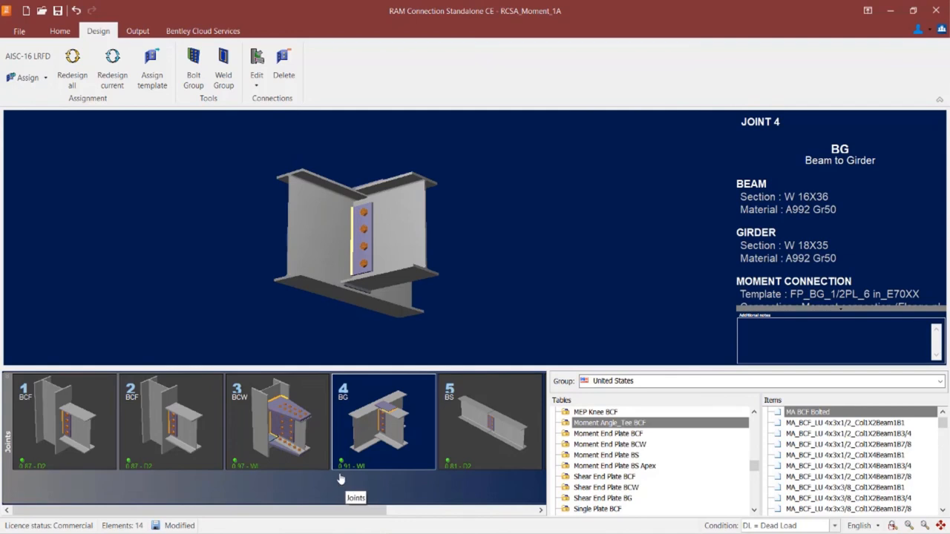
left_click(256, 66)
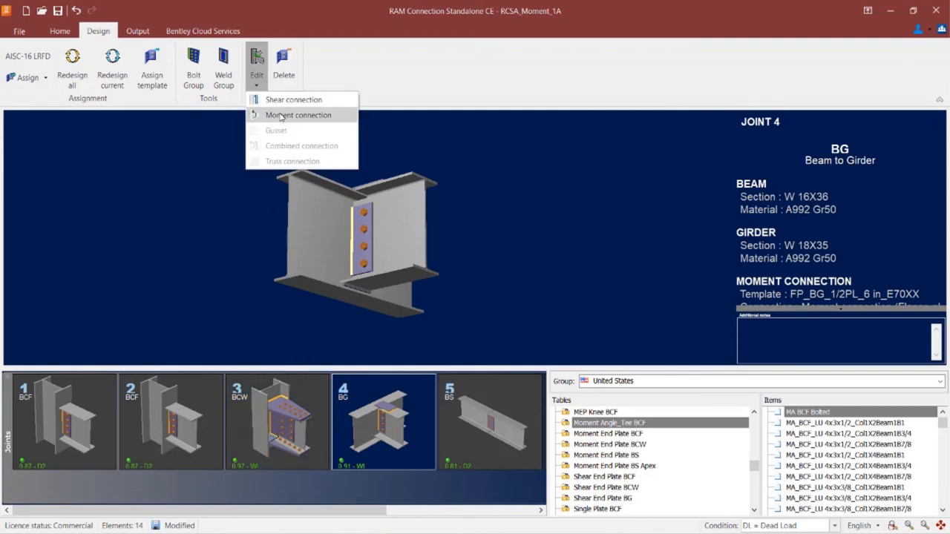
Step: Edit joint 4's welded moment connection in Connection Pad and reach its beam-side connection type
left_click(298, 115)
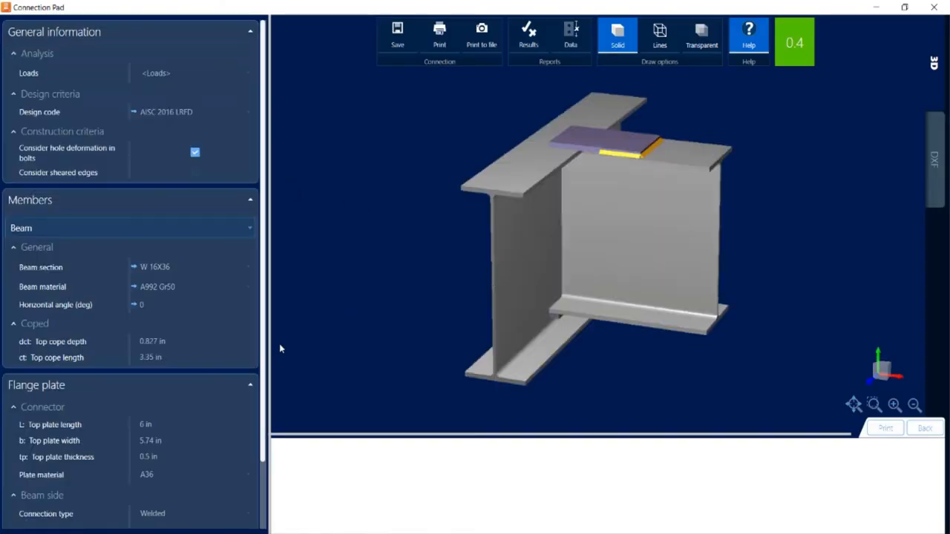
scroll("down", 3)
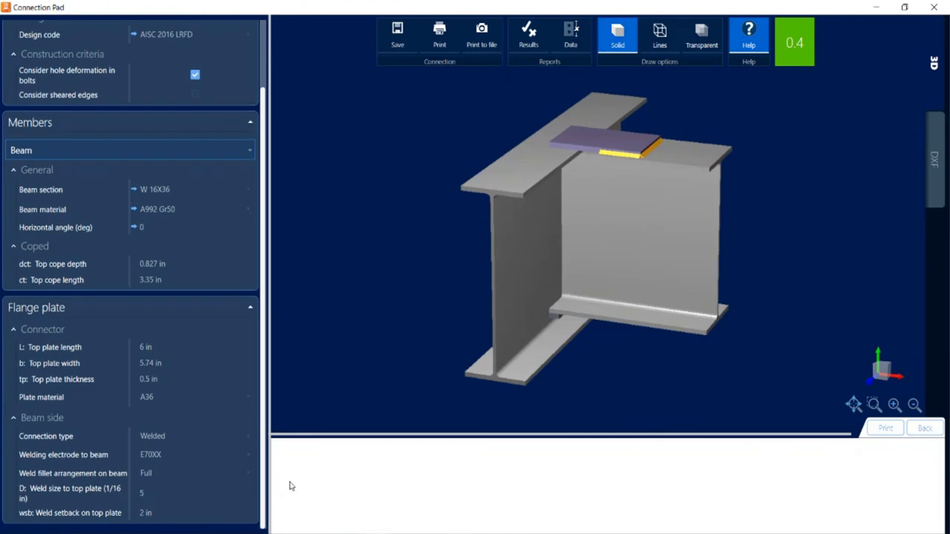
left_click(195, 435)
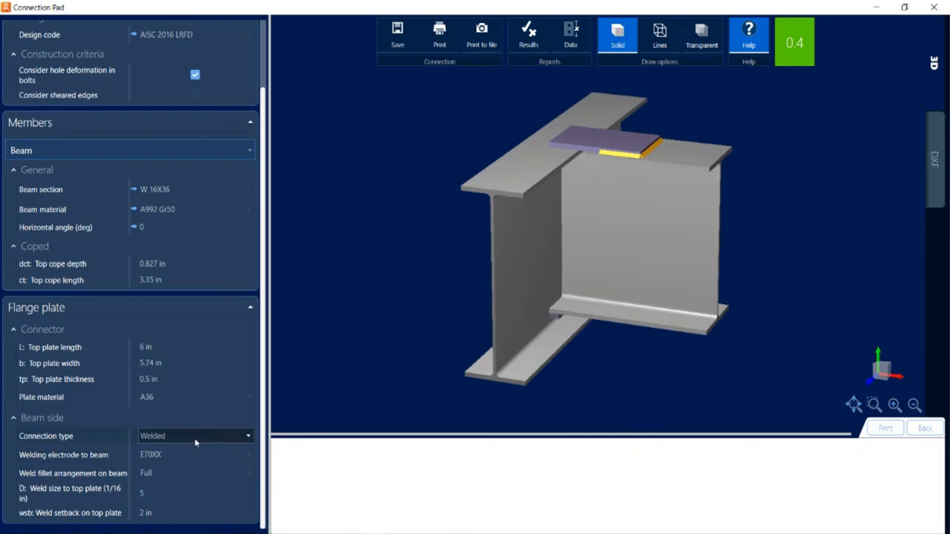